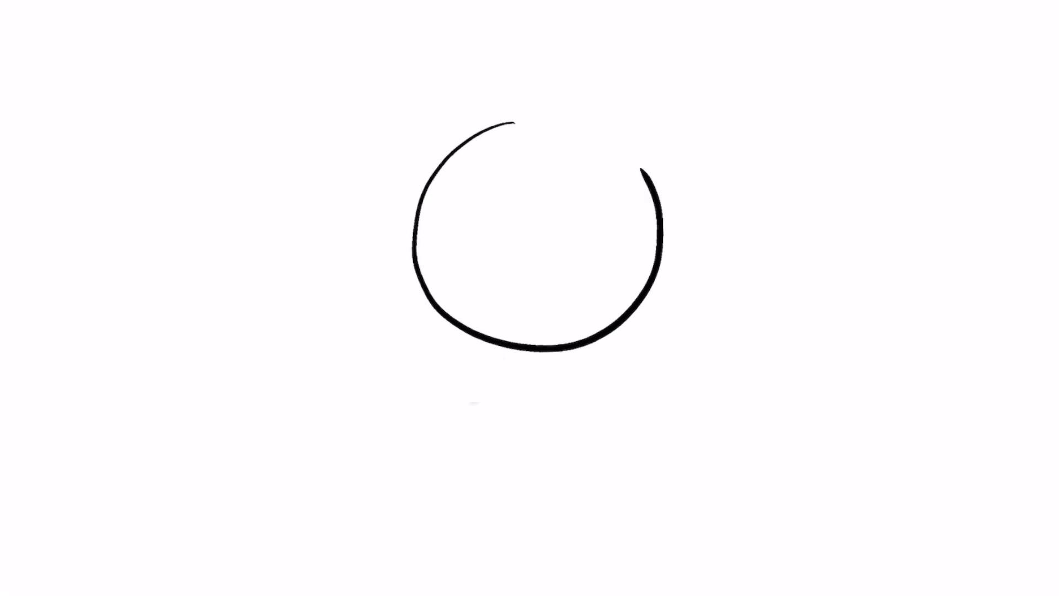
Close the sphere's circle outline and begin the curved frame arc beside it
left_click_drag(642, 168, 493, 128)
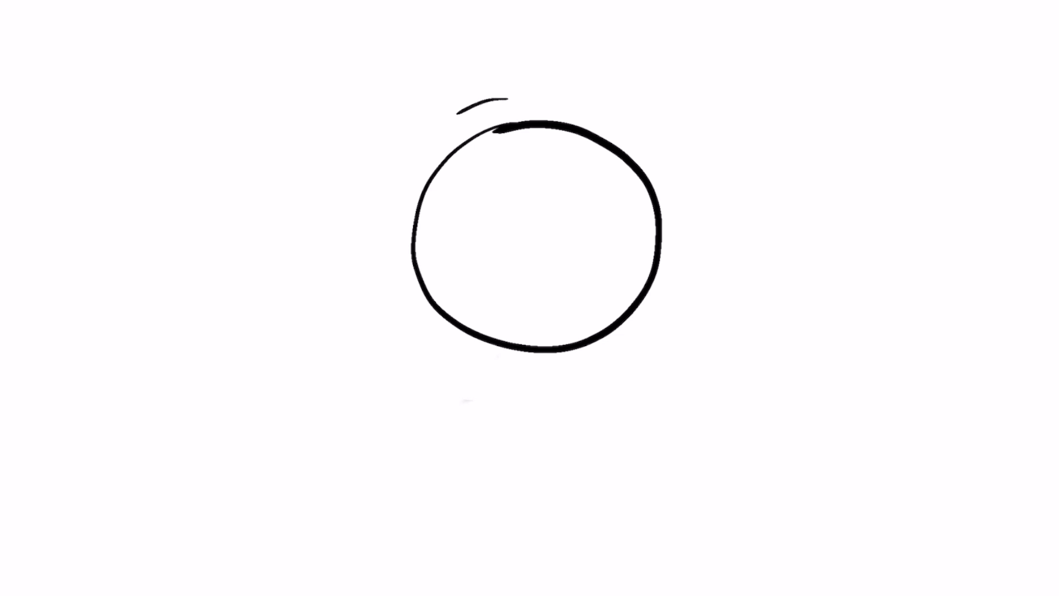
left_click_drag(503, 99, 594, 365)
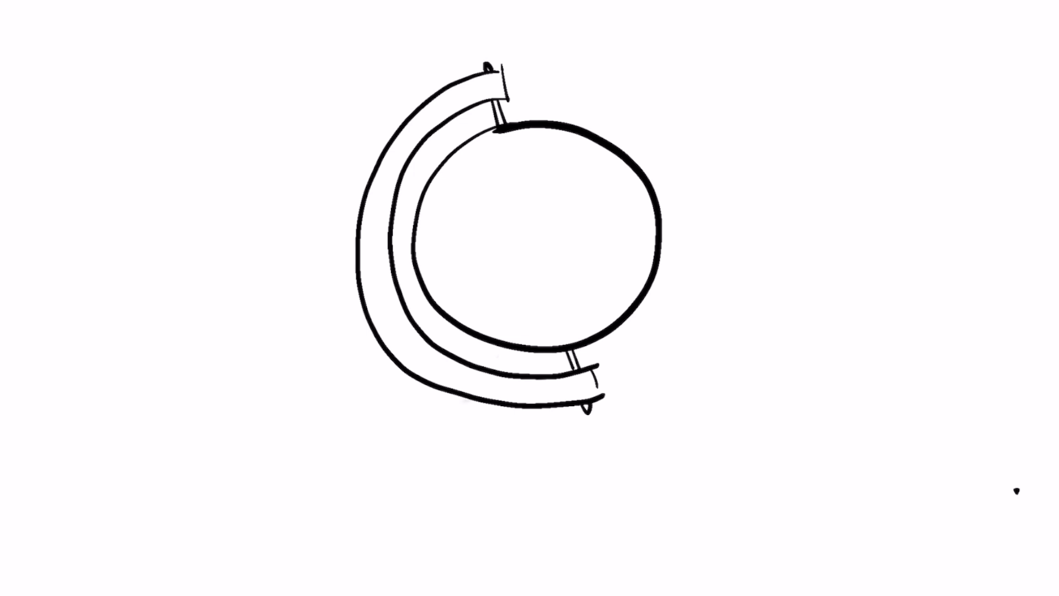
Draw the stand's vertical post descending from the bottom of the curved frame
left_click_drag(534, 391, 503, 513)
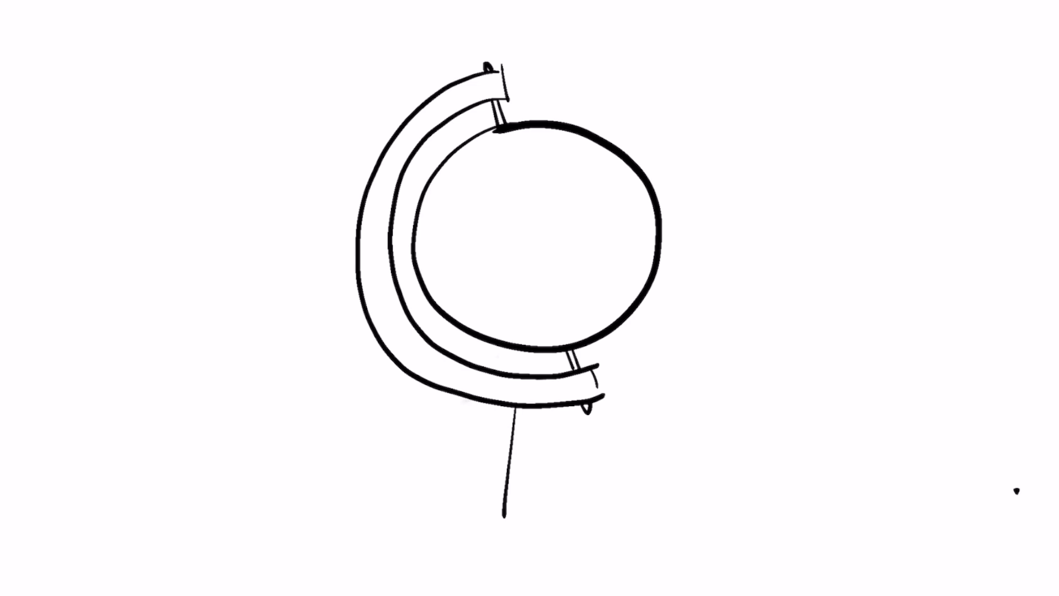
Add the second vertical stroke forming the other side of the stand's stem
left_click_drag(547, 405, 551, 506)
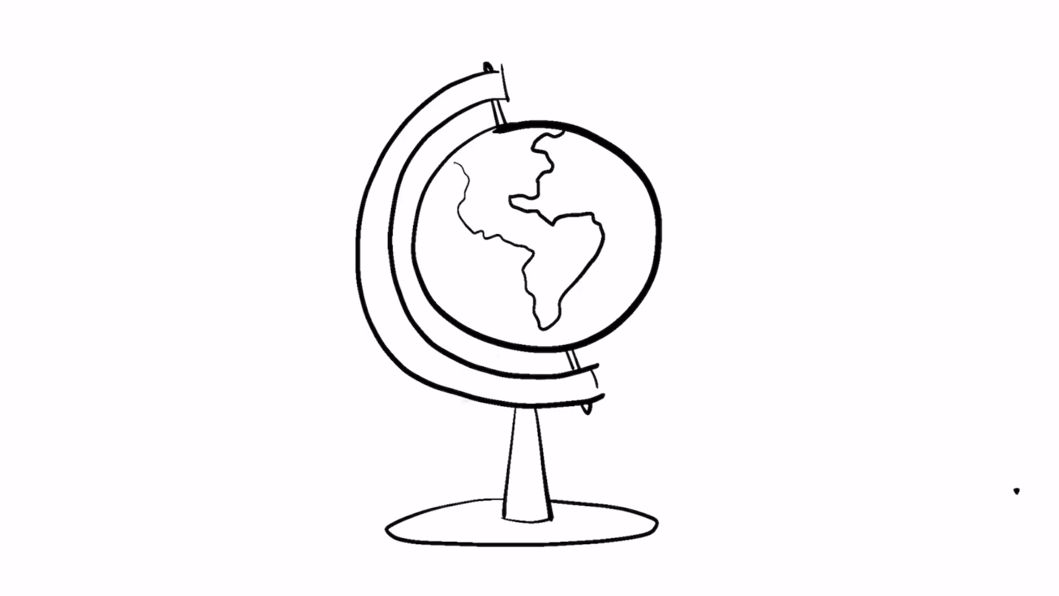
Draw a thin curved equator line across the sphere through the Americas
left_click_drag(420, 274, 607, 236)
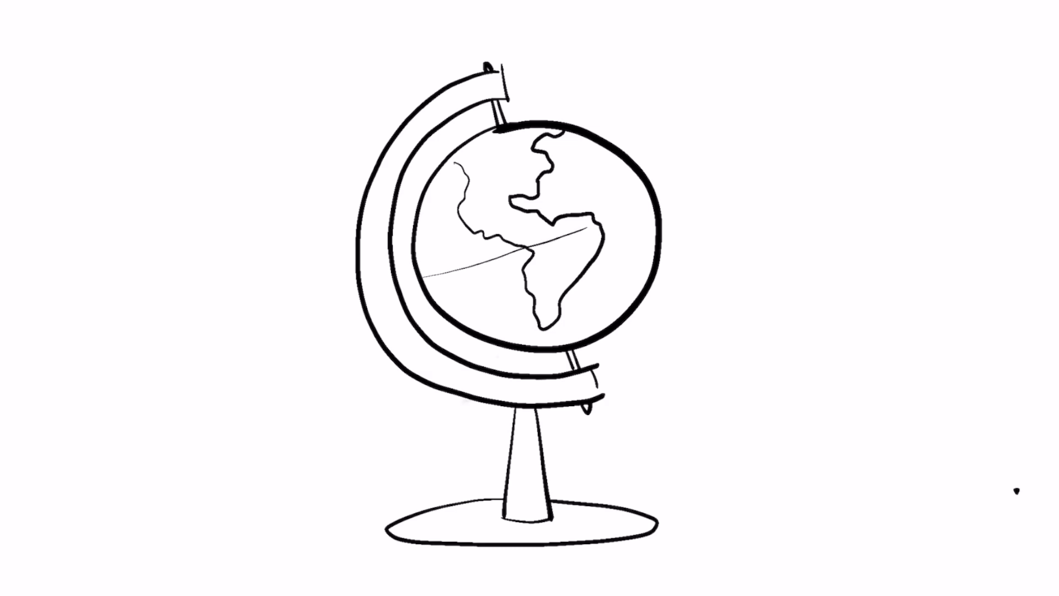